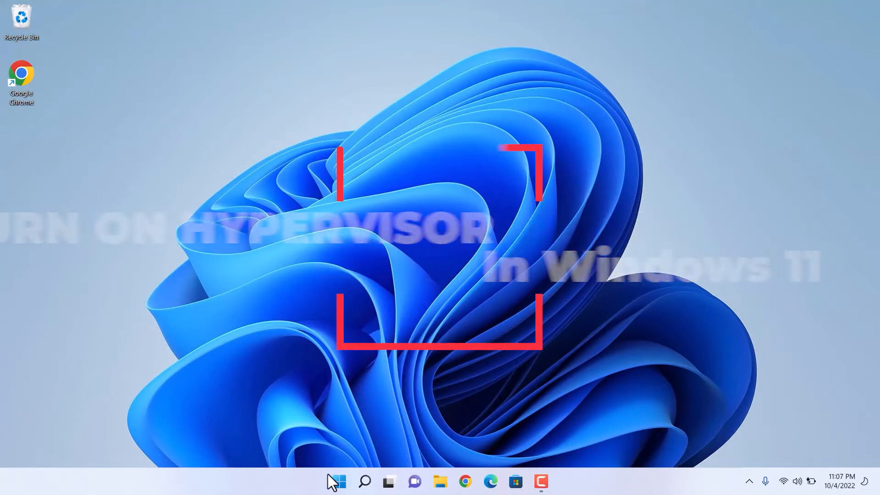
Step: Search for and launch Control Panel from the Start menu
left_click(338, 481)
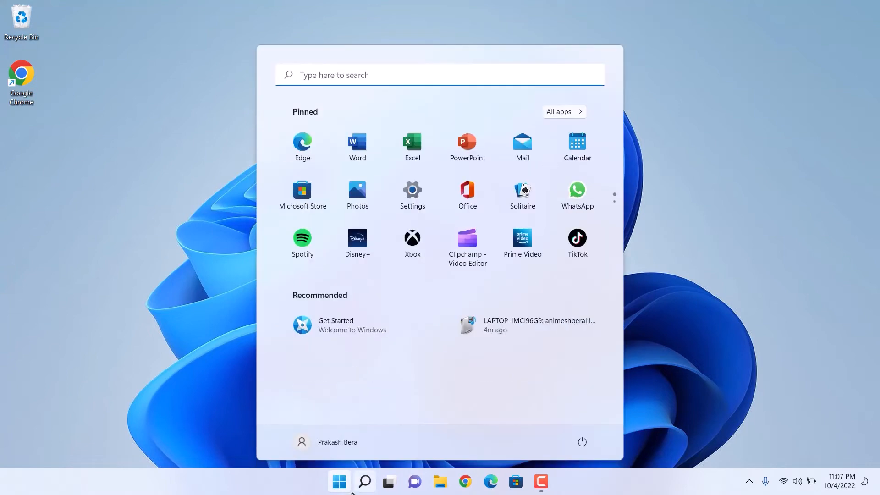
type("o")
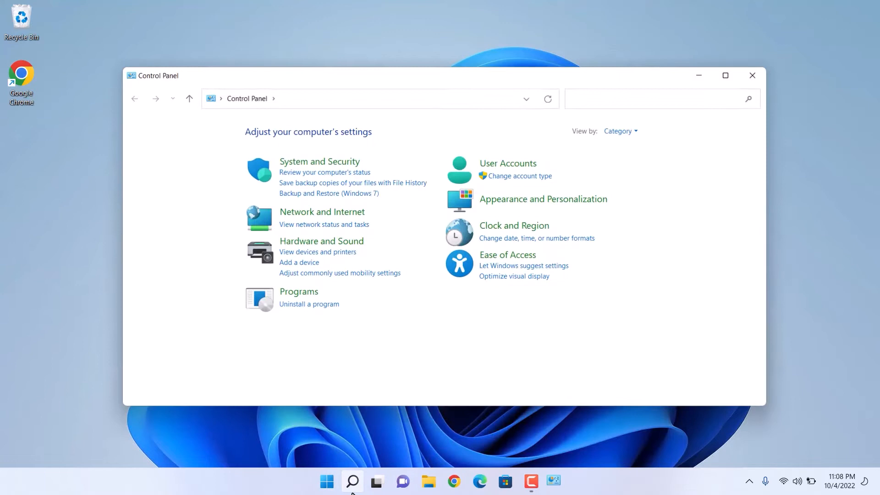
Step: In Programs > Windows Features, tick Windows Hypervisor Platform to enable it
left_click(299, 292)
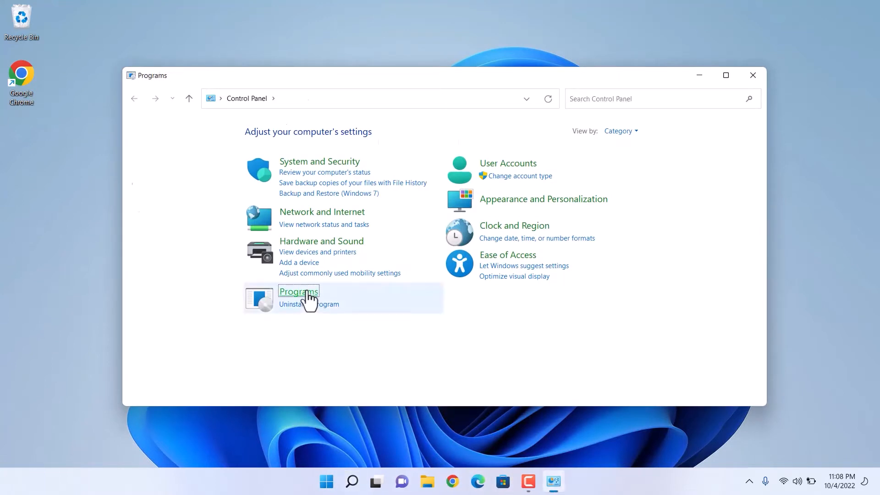
left_click(298, 292)
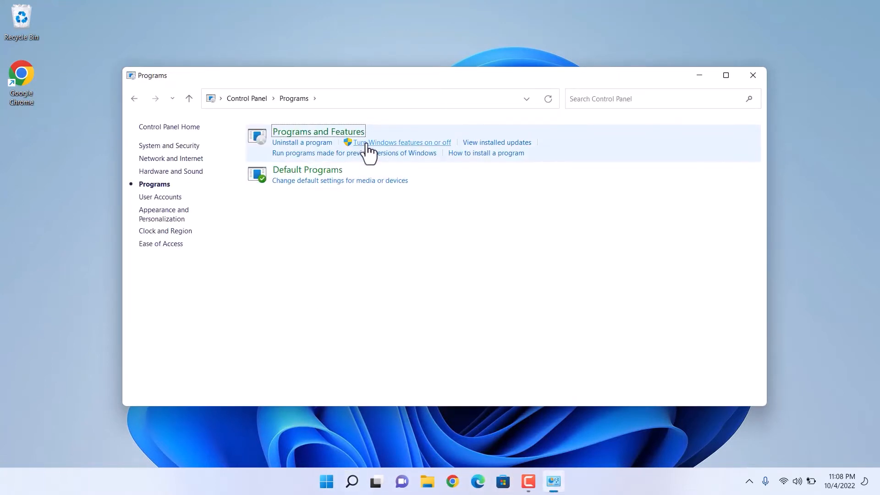
left_click(403, 142)
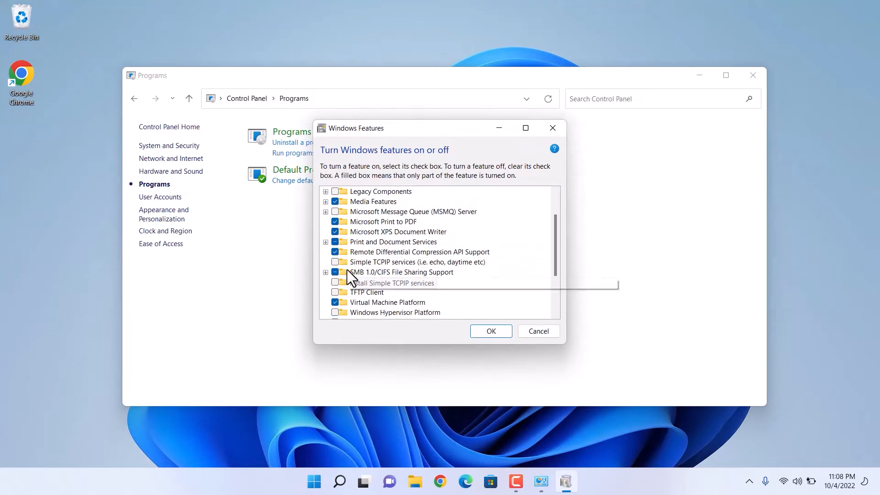
scroll("down", 3)
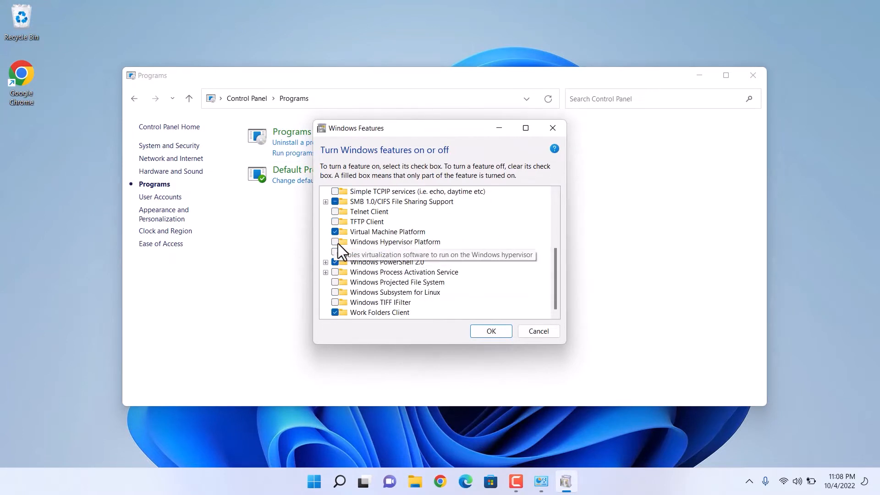
left_click(490, 331)
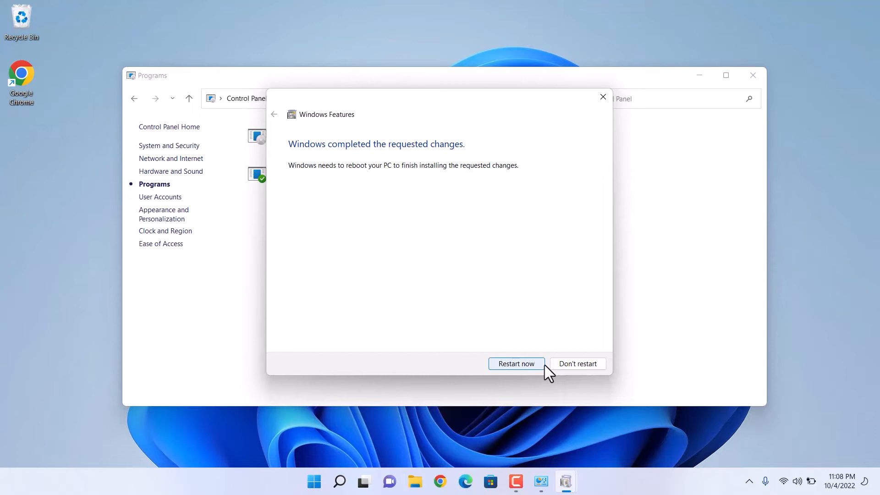
mouse_move(524, 447)
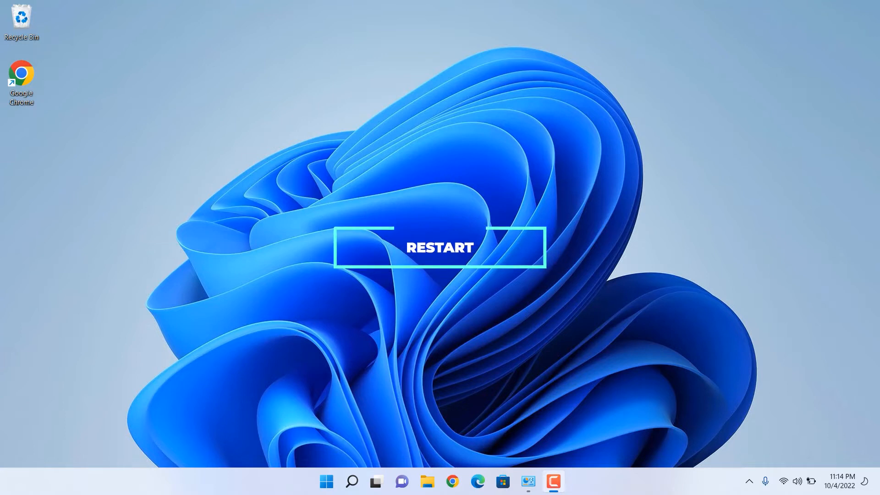
Step: Reopen Programs > Windows Features and scroll through the feature list to verify
left_click(439, 248)
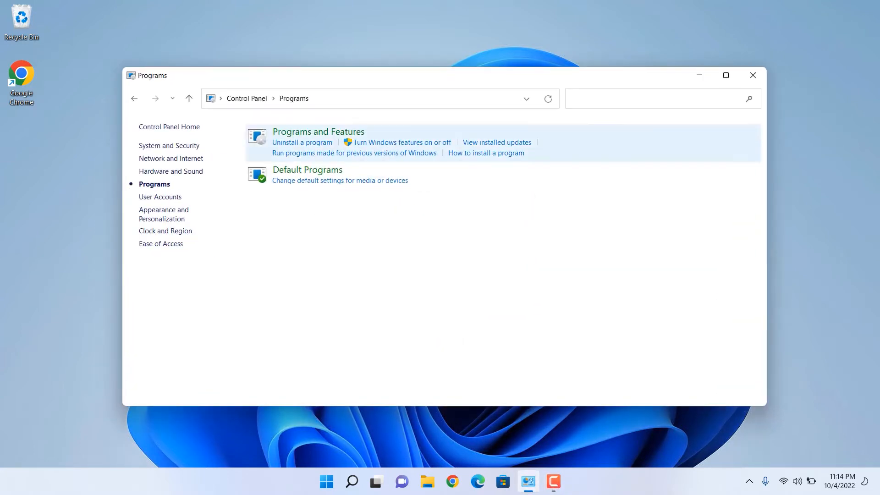
left_click(397, 142)
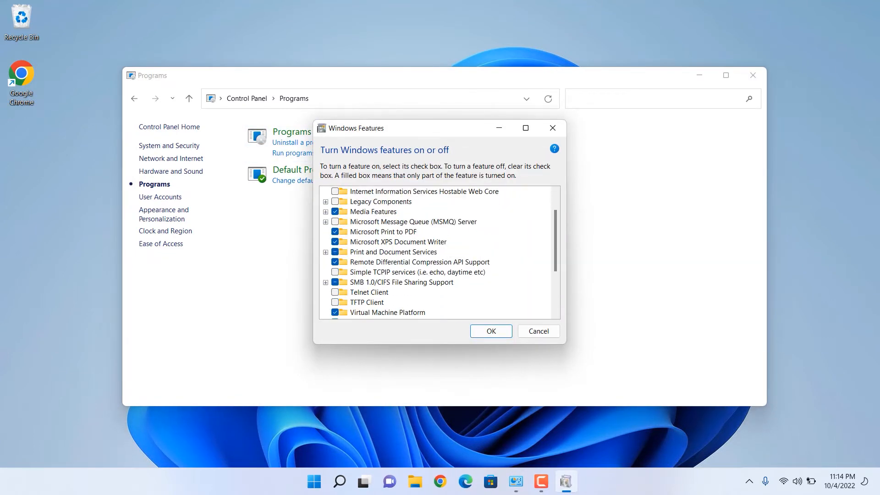
scroll("down", 3)
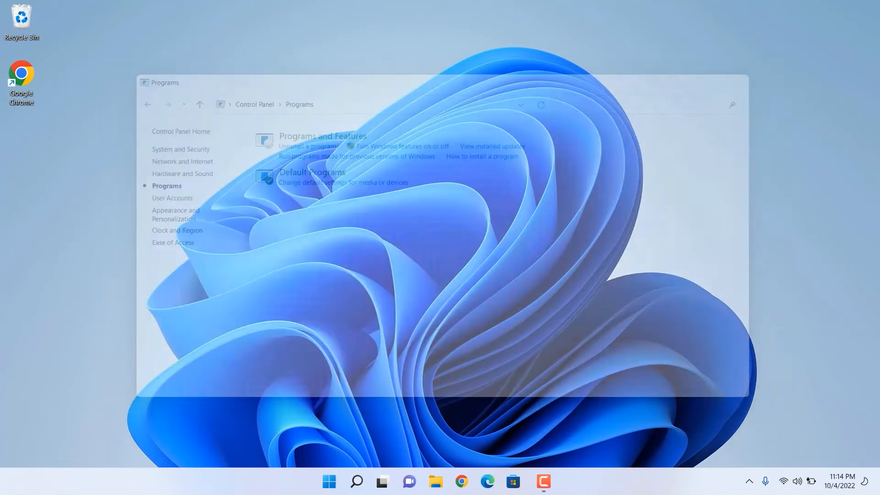
Step: Search 'cmd' and run Command Prompt as administrator
left_click(364, 482)
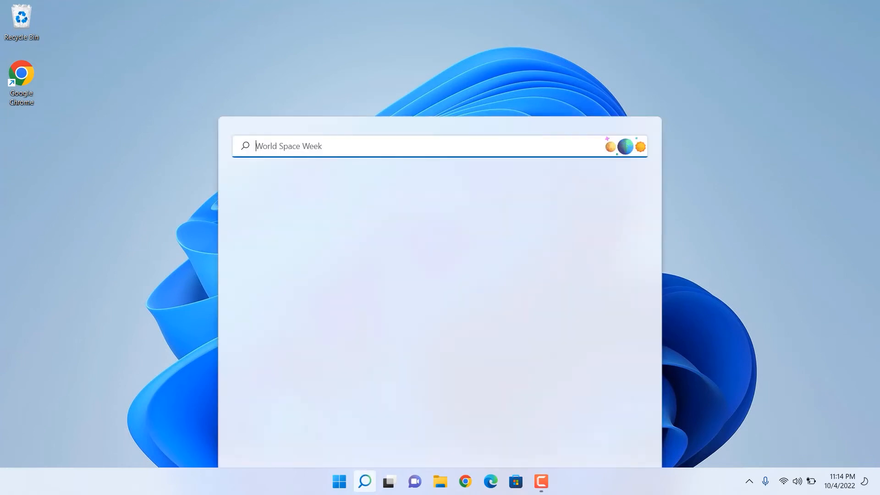
type("cmd")
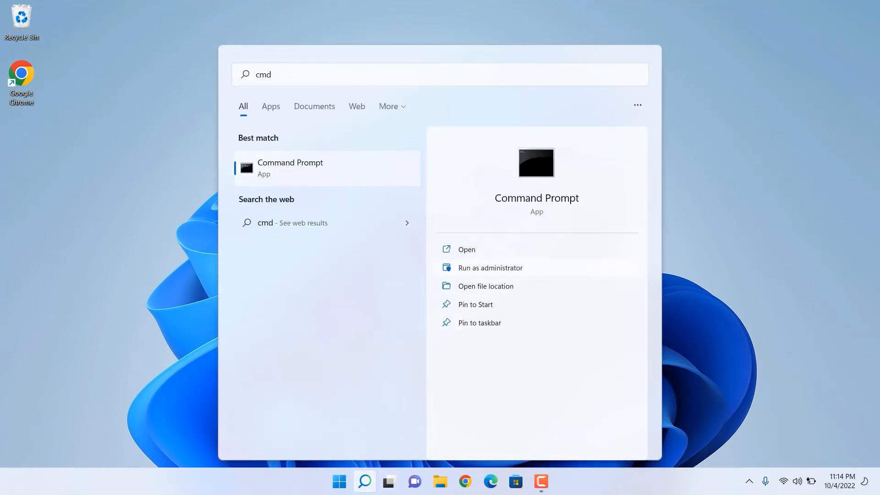
left_click(490, 268)
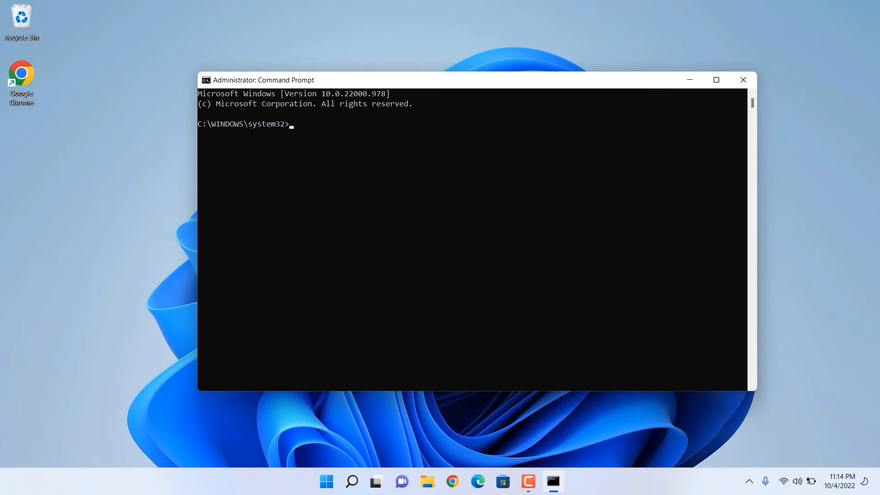
Step: Run 'bcdedit /set hypervisorlaunchtype off' to disable hypervisor launch
type("be")
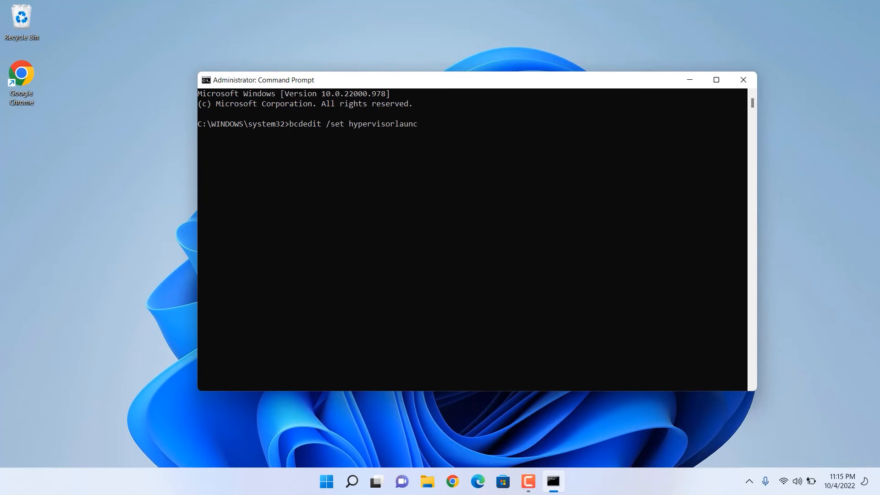
type("htype off")
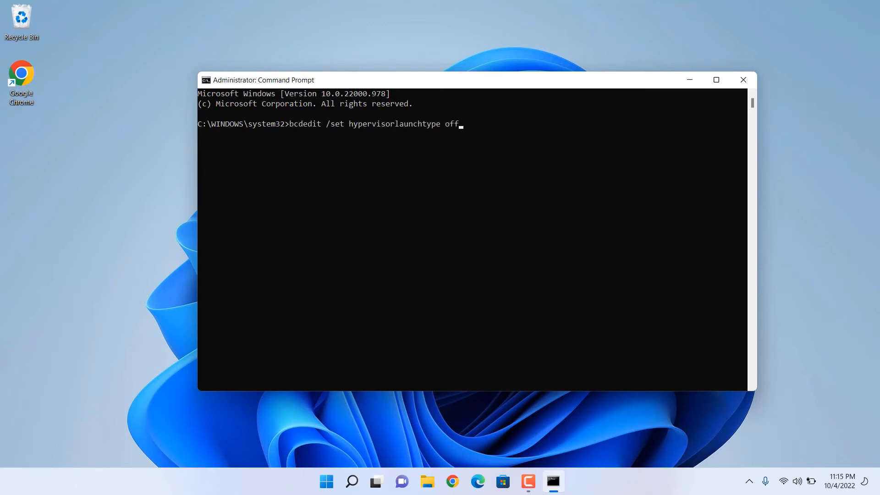
key("Return")
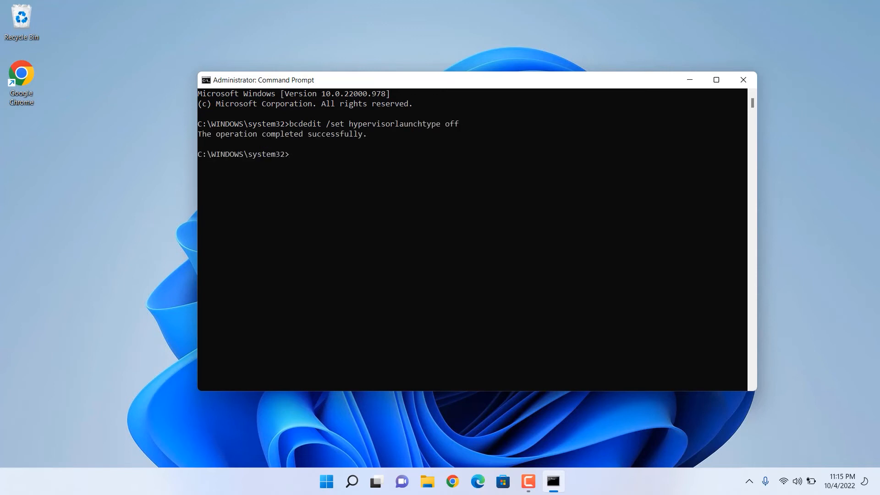
Step: Run 'bcdedit /set hypervisorlaunchtype auto', clear the console with cls, and retype the off command
type("bcdedit /set hypervisorlaunchtype au")
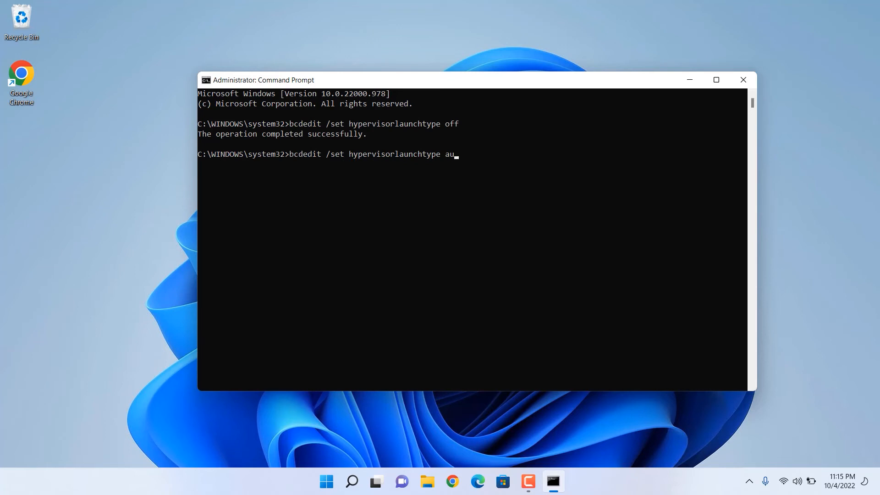
key("Return")
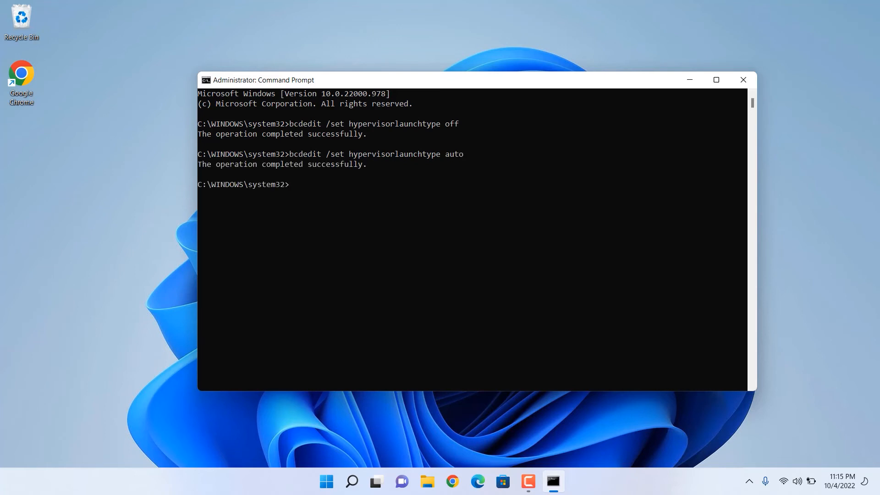
type("cl")
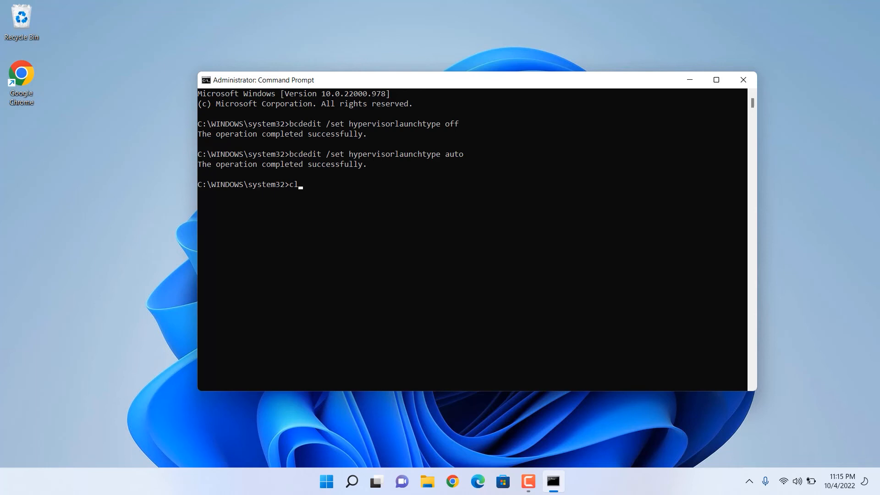
key("Return")
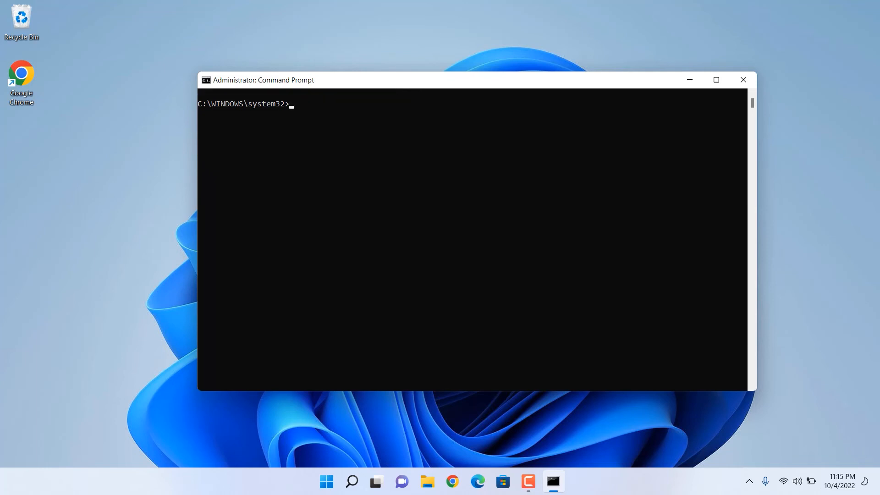
type("bcdedit /set hypervisorlaunchtype off")
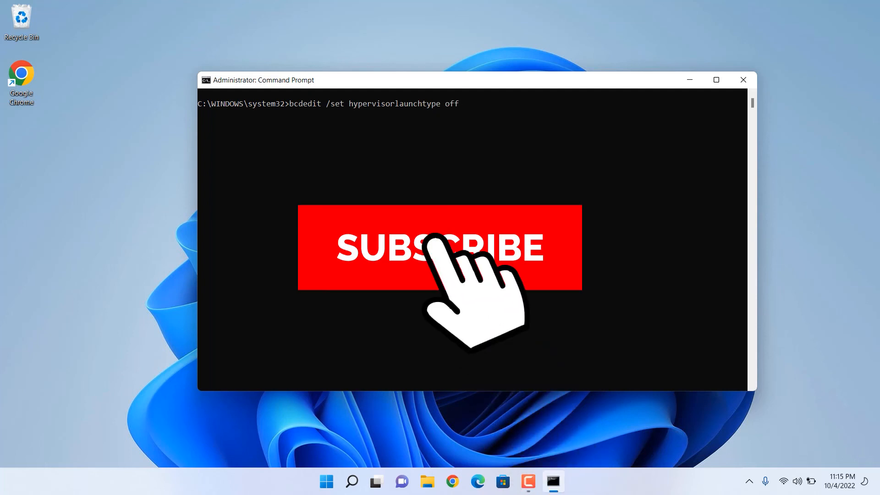